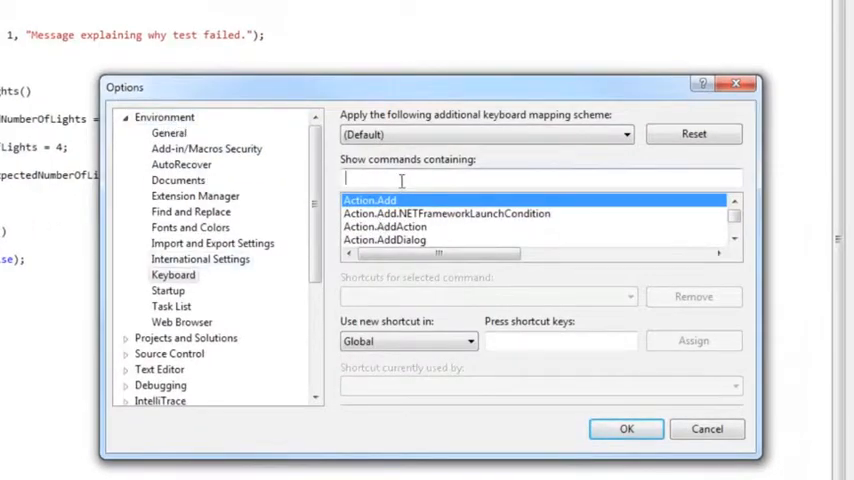
Step: Bind Ctrl+R, Ctrl+T to ReSharper ContextRun and Ctrl+R, Ctrl+A to RunSolution, and close Options
type("ReSharper.")
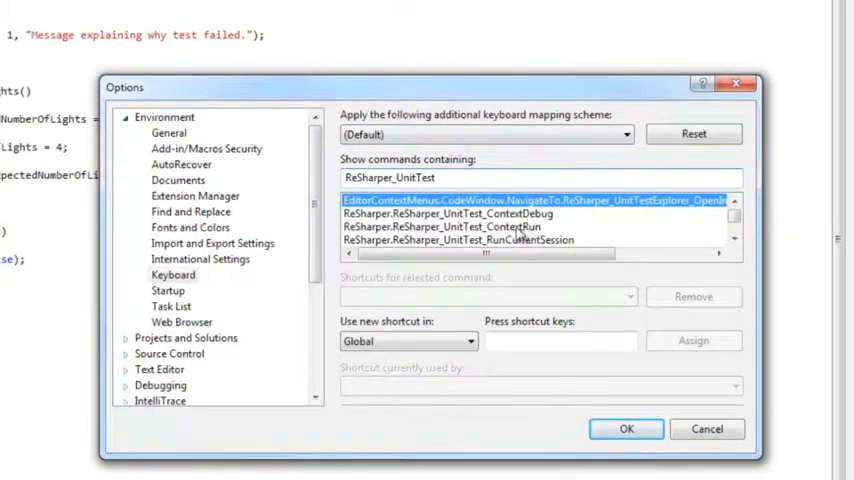
left_click(450, 226)
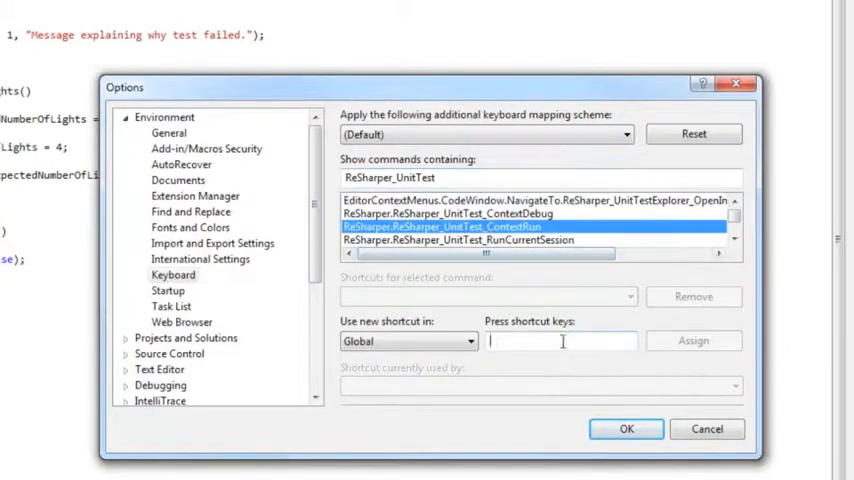
type("Ctrl+R, Ctrl+T")
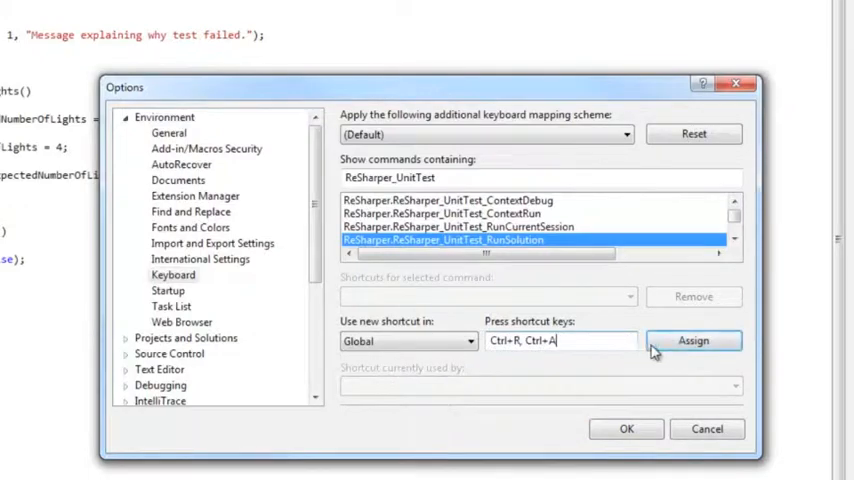
left_click(693, 340)
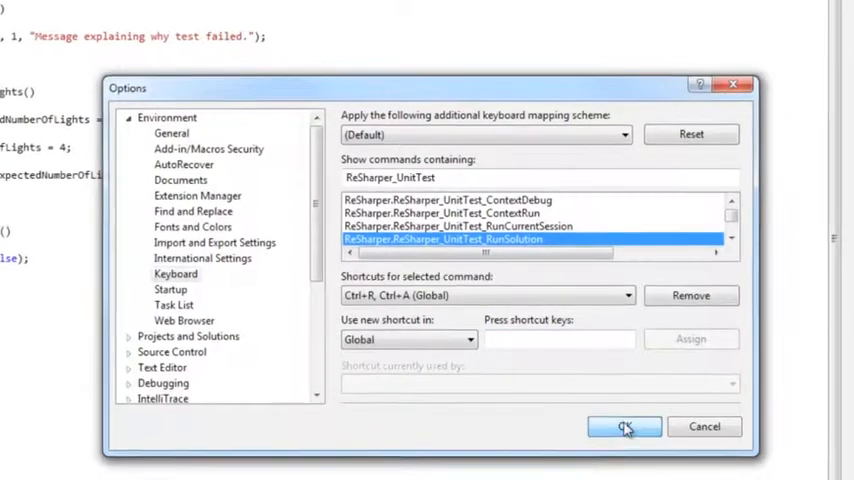
left_click(624, 427)
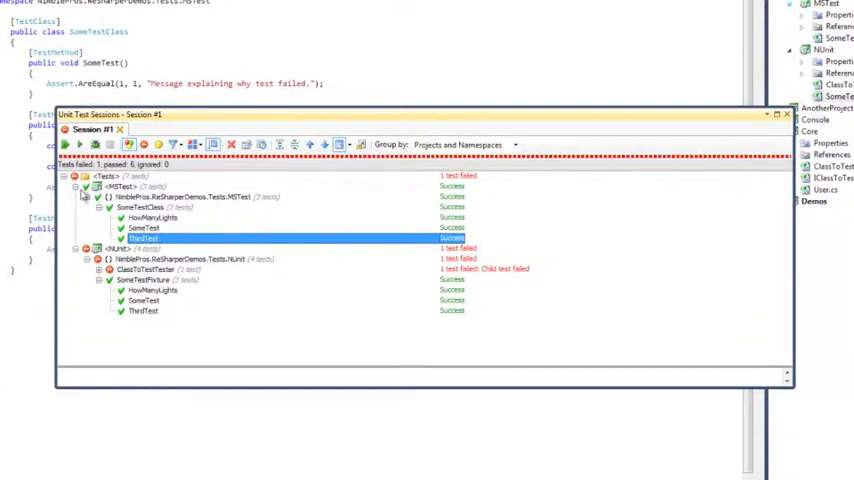
Step: Run all solution tests and reposition the Unit Test Sessions window to inspect failing Test1
left_click(110, 176)
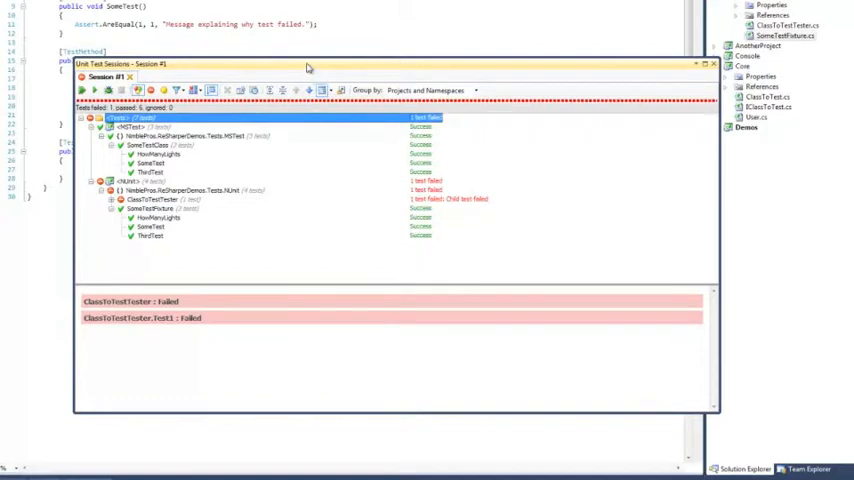
left_click(711, 65)
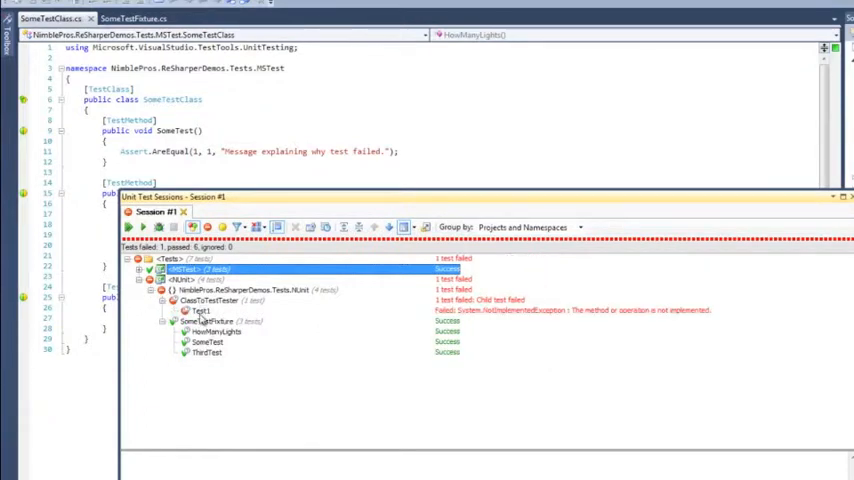
Step: Open failing Test1, jump to TestMe, make it return 0, and remove the unused using
left_click(201, 310)
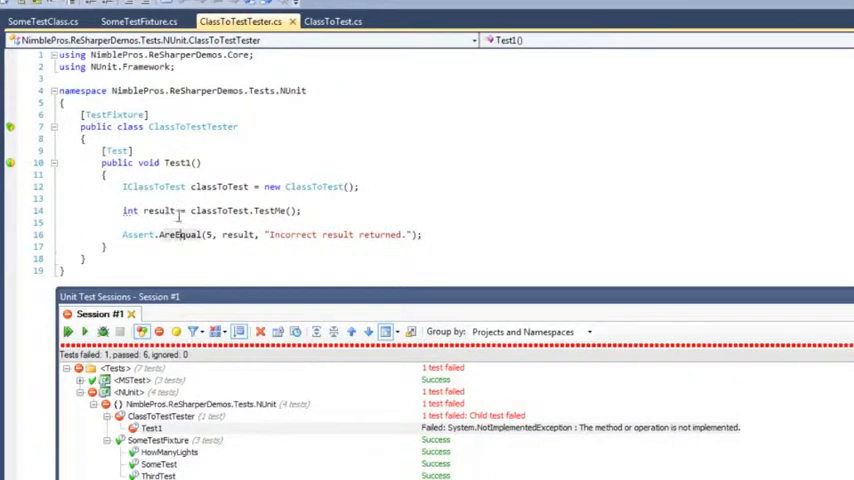
left_click(333, 21)
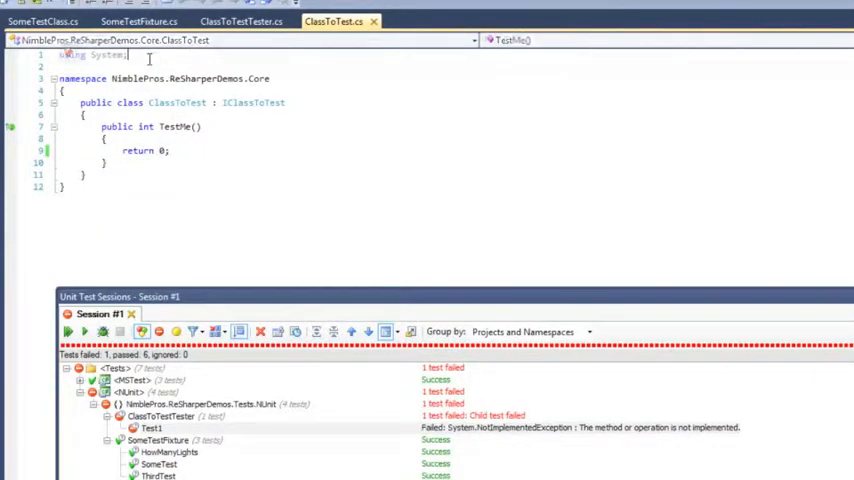
left_click(235, 21)
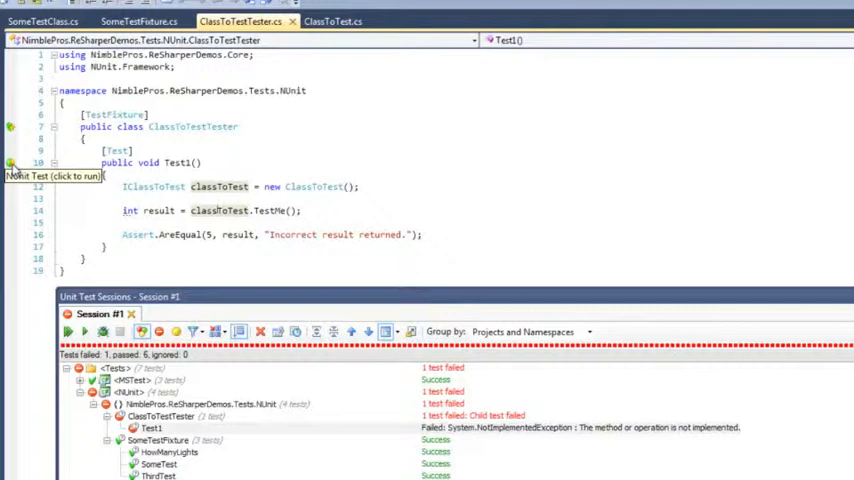
Step: Rerun Test1 and view its failure message: expected 5 but was 0
left_click(10, 163)
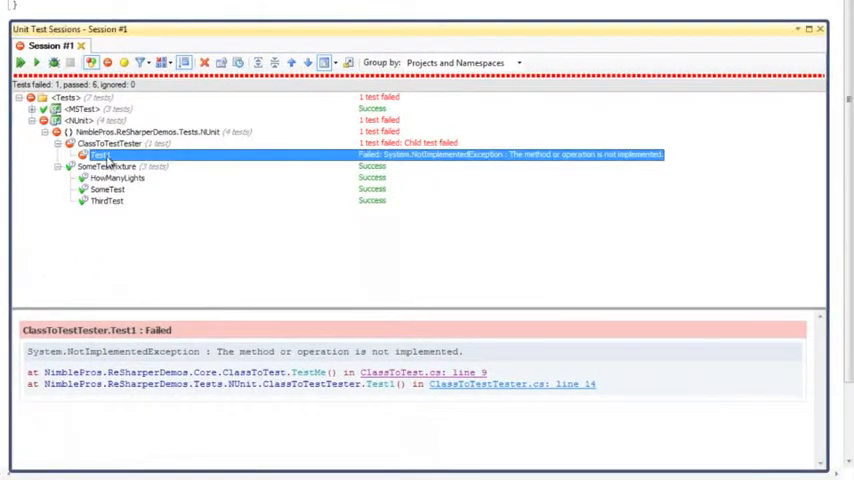
right_click(100, 155)
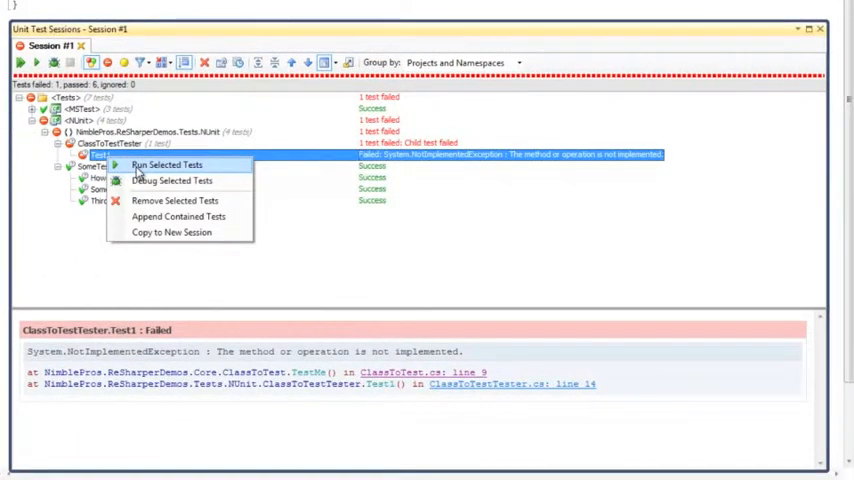
left_click(166, 165)
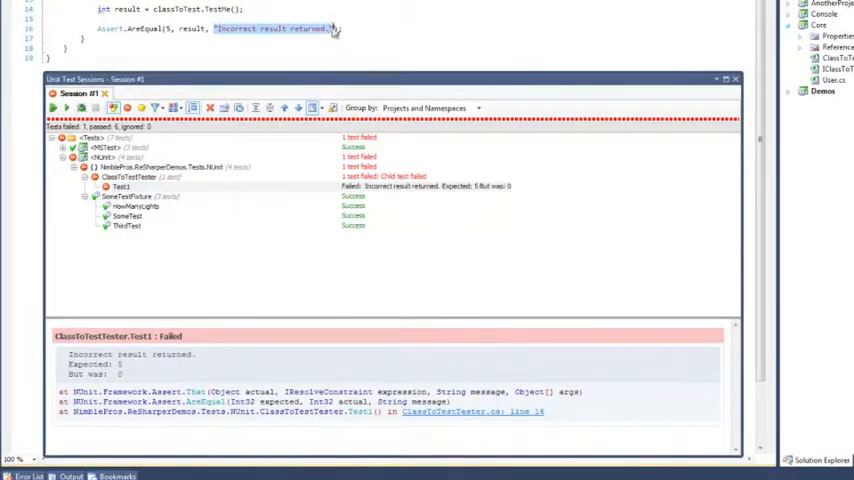
left_click(121, 187)
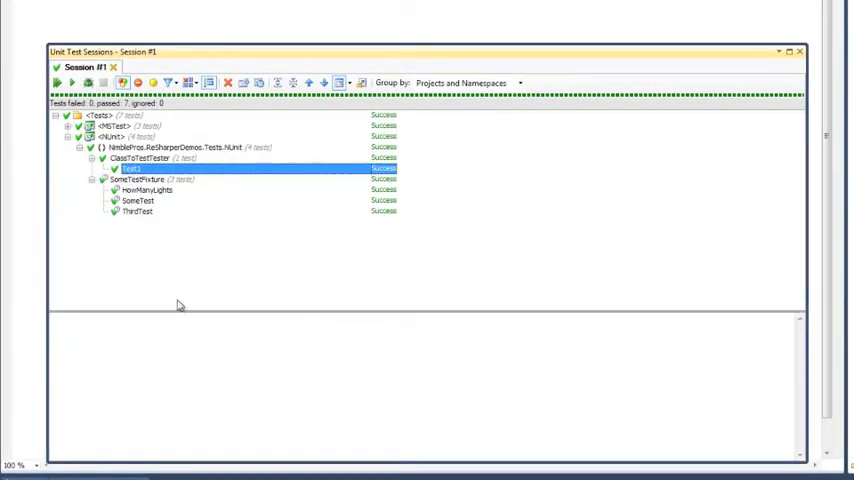
mouse_move(150, 253)
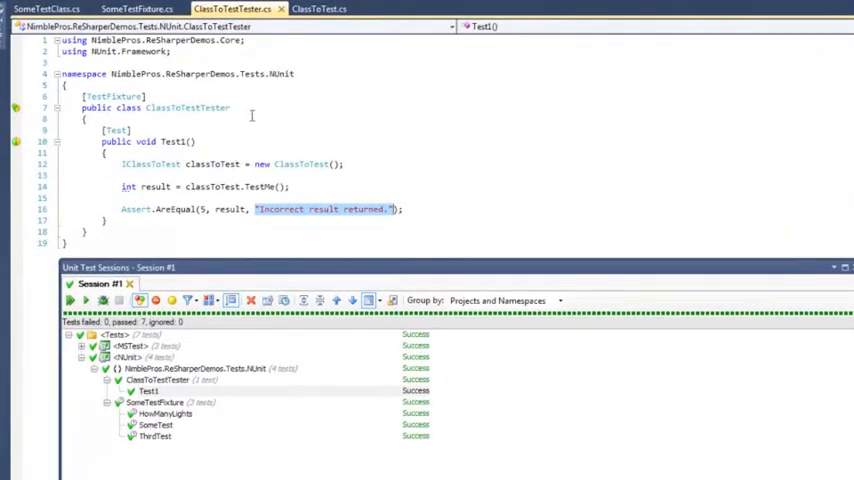
mouse_move(16, 142)
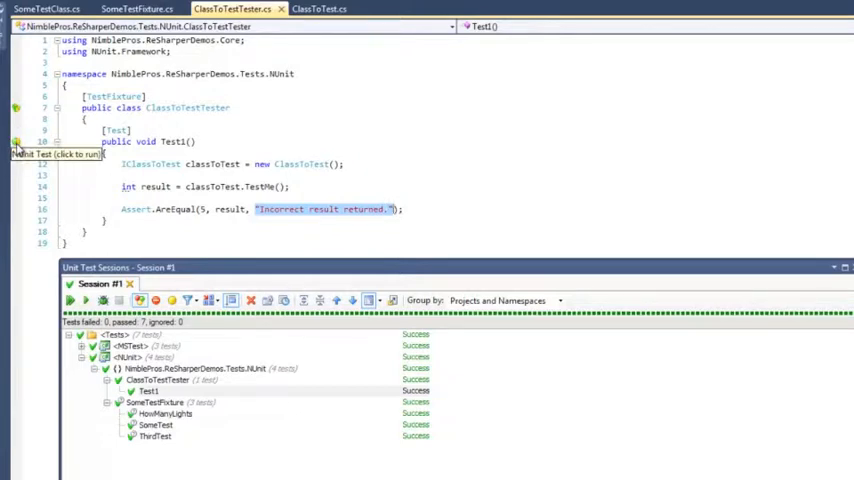
Step: Select Test1 in the test session and open its context menu to debug it
left_click(16, 152)
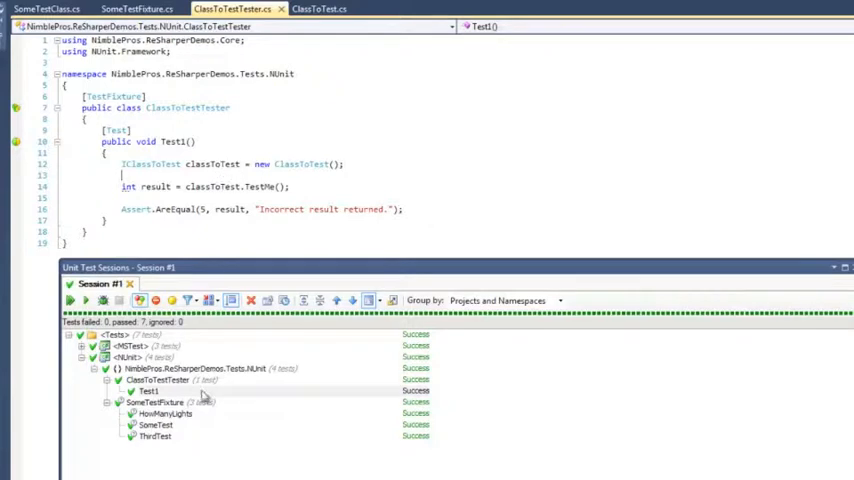
left_click(147, 391)
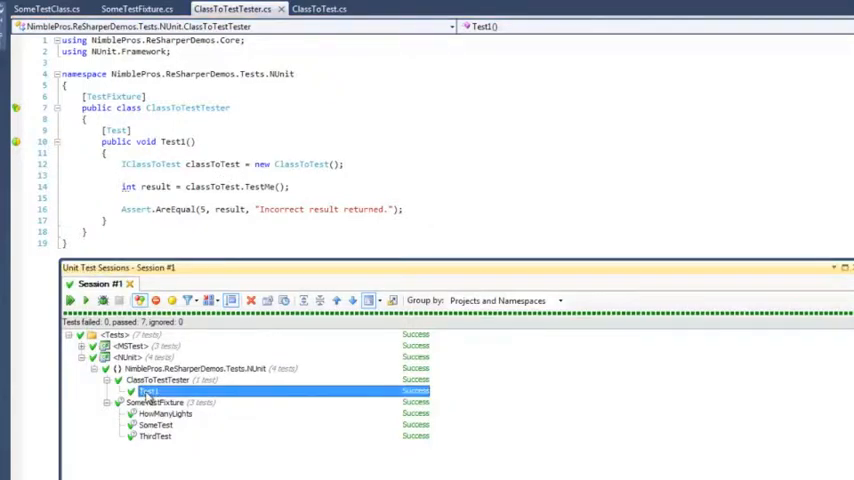
right_click(145, 390)
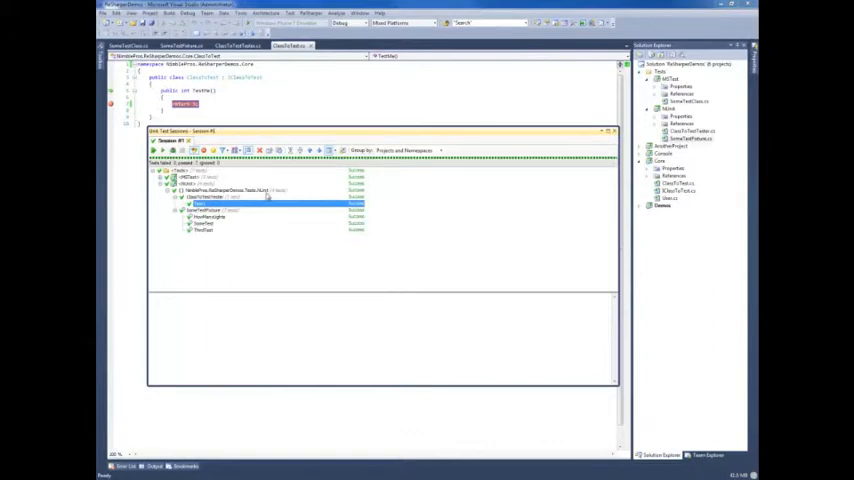
mouse_move(476, 200)
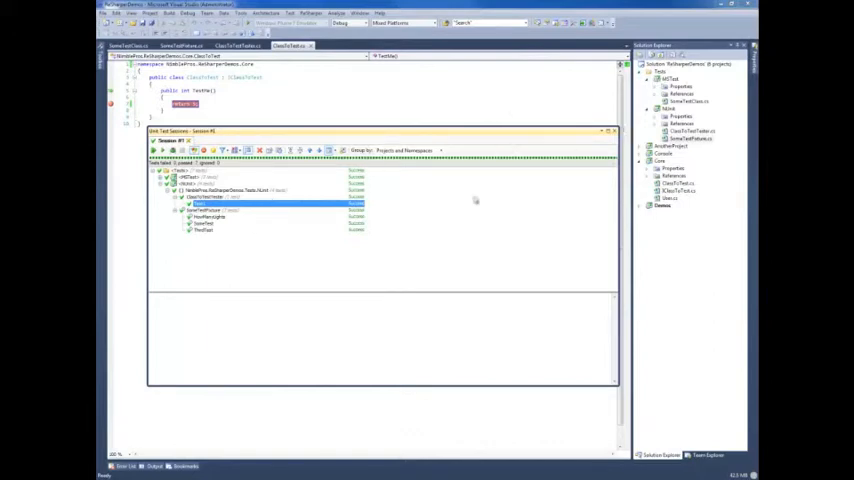